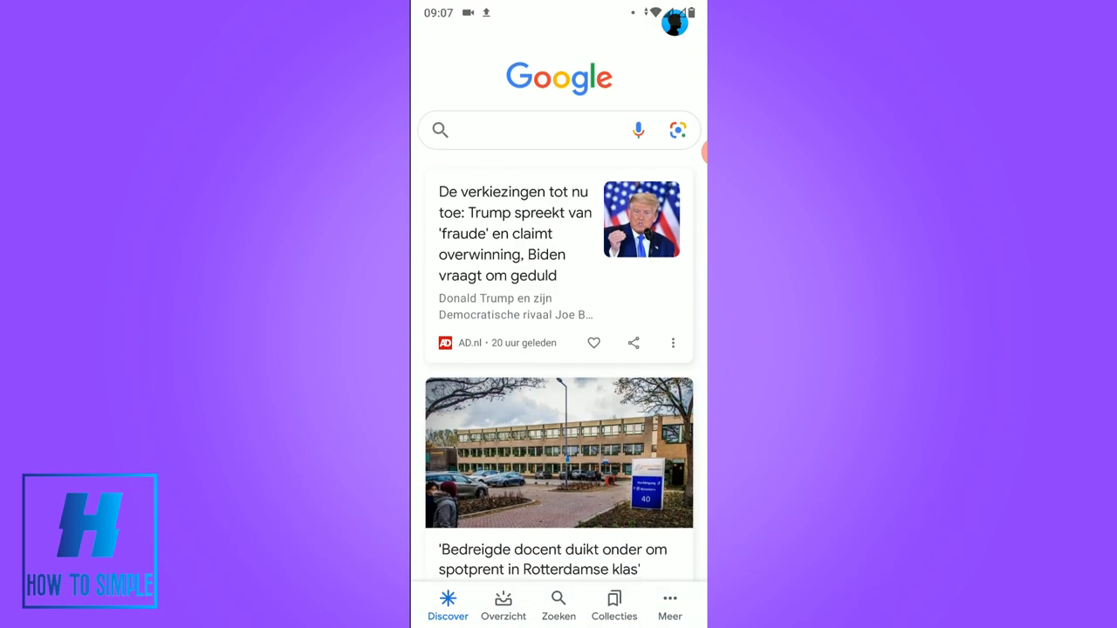
Search the Play Store for "google" and find the Google app with an update available.
scroll("down", 3)
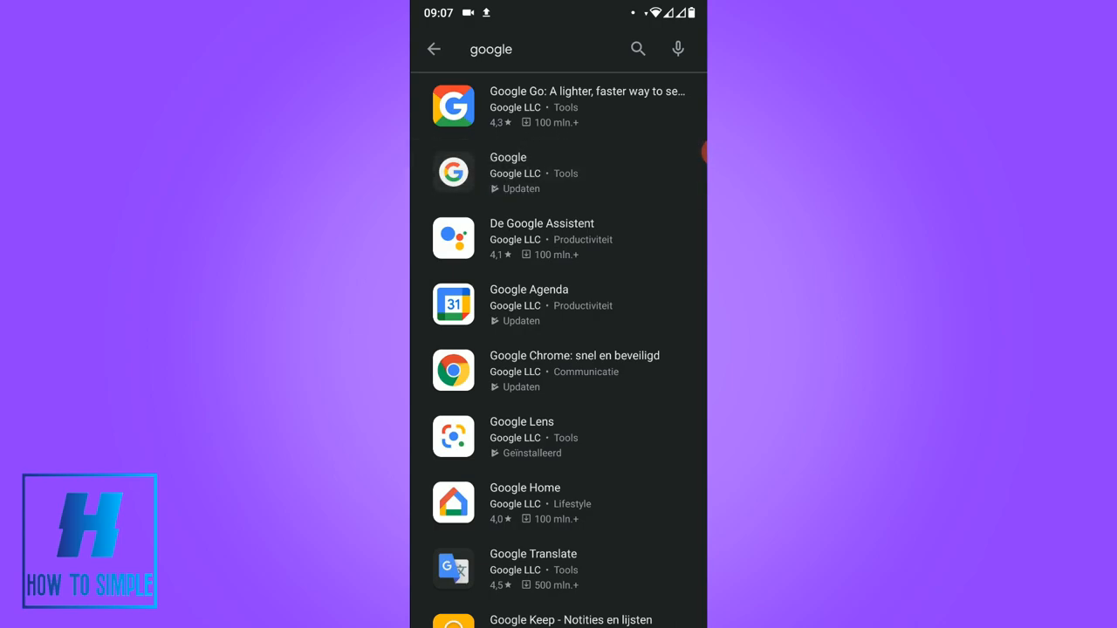
Update the Google app from its store page and wait until it offers Openen.
left_click(541, 173)
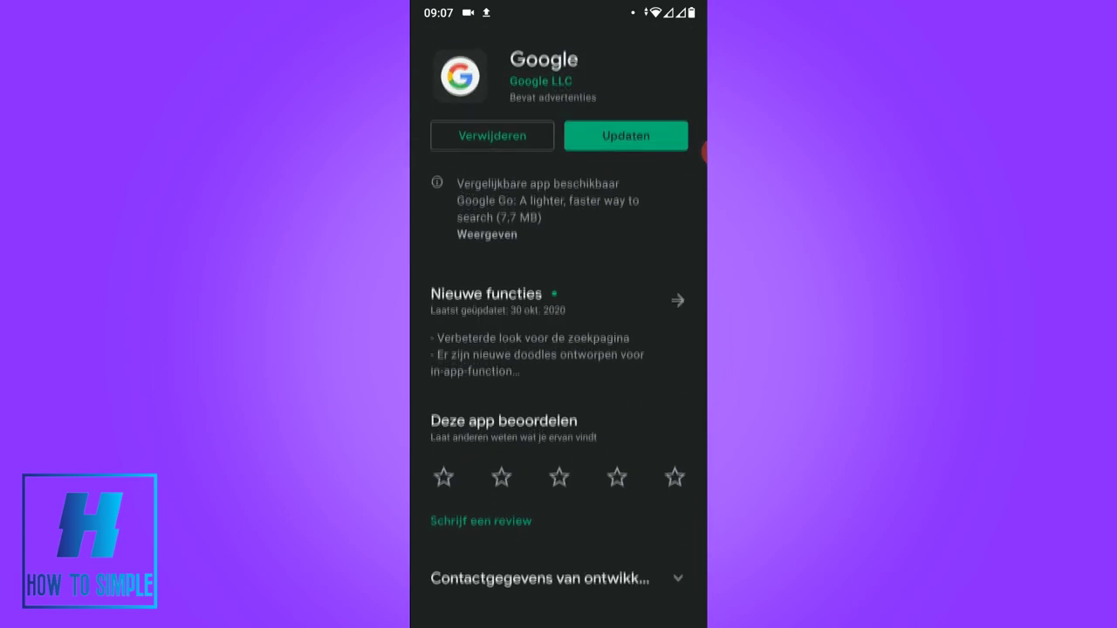
scroll("down", 3)
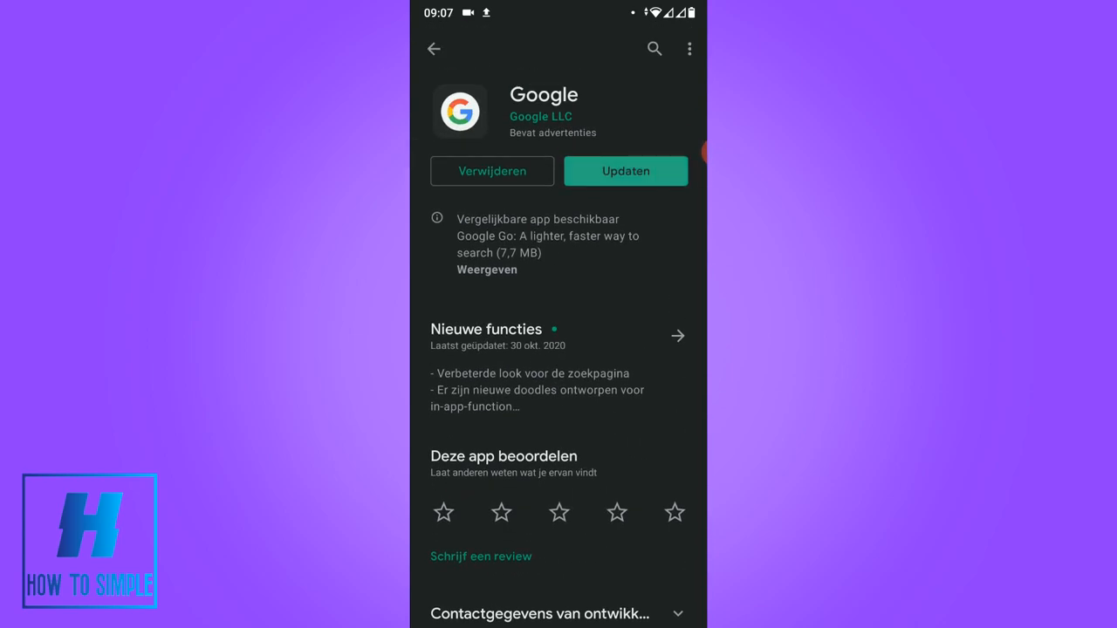
left_click(625, 171)
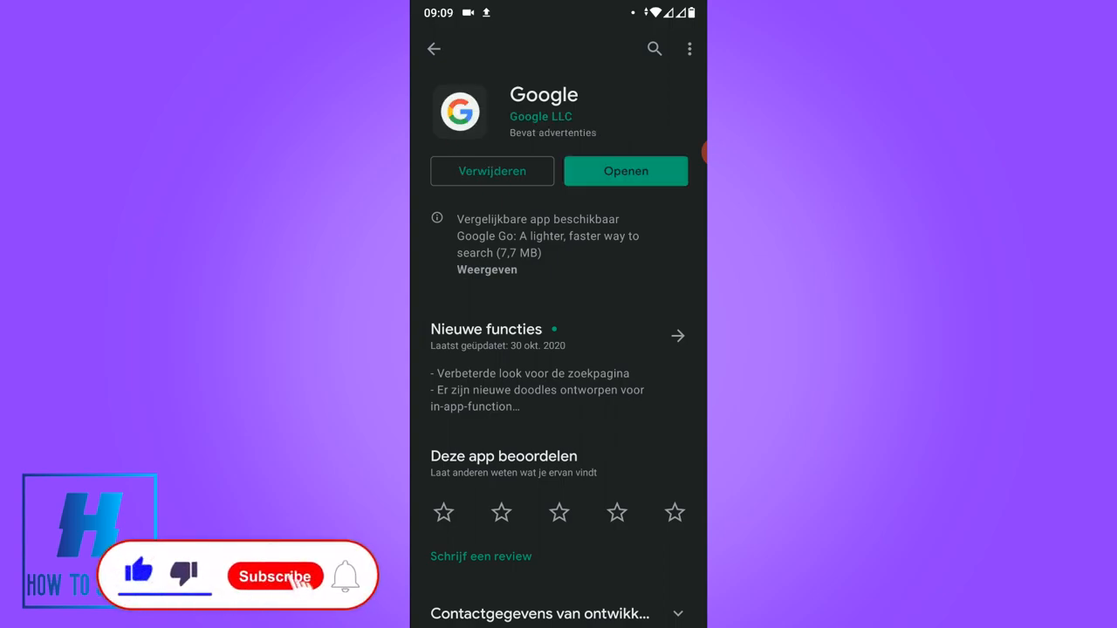
left_click(272, 576)
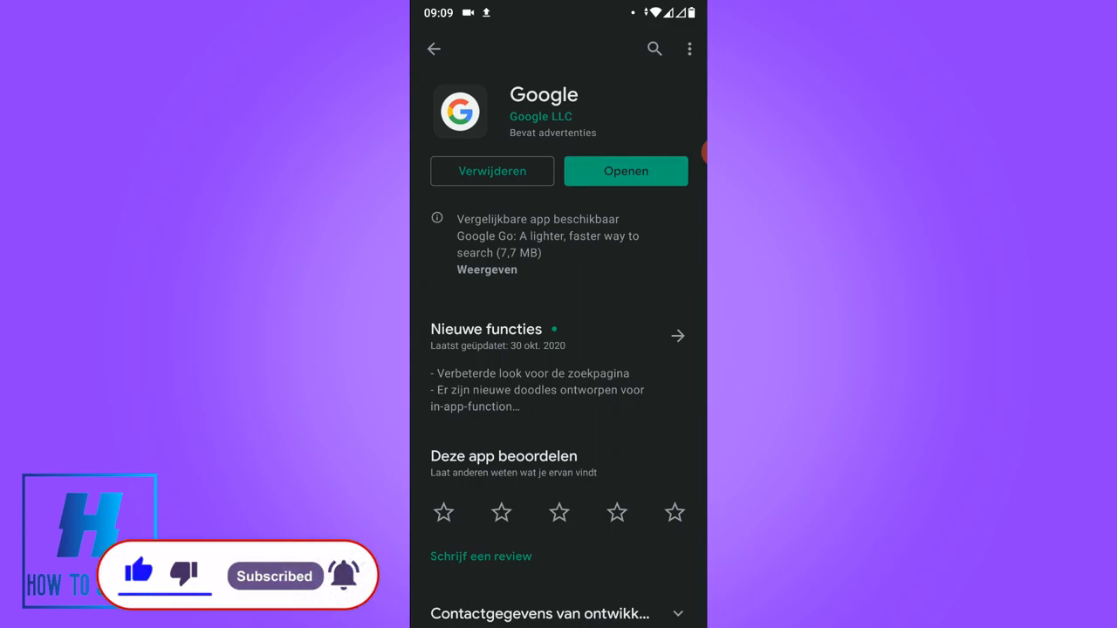
Launch the updated Google app and start a voice search listening for a hummed song.
left_click(624, 171)
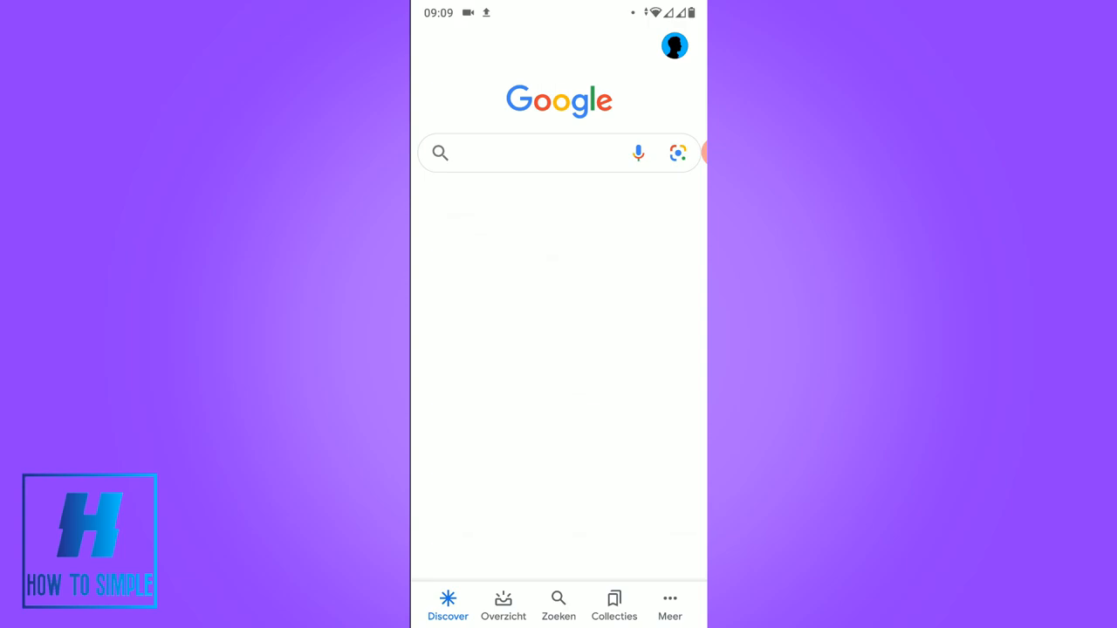
left_click(637, 152)
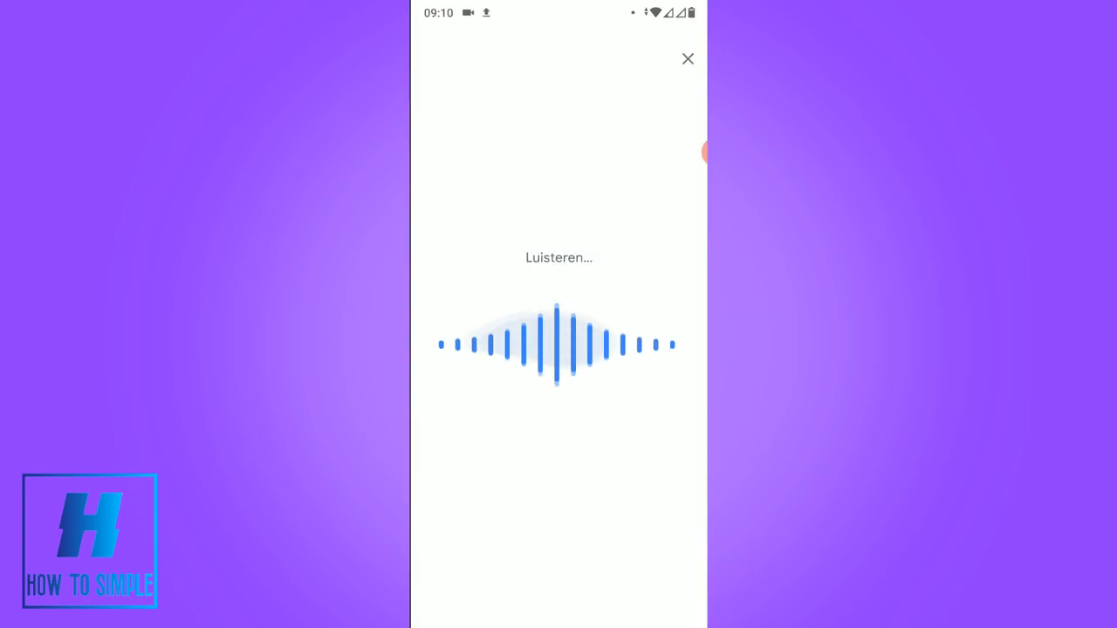